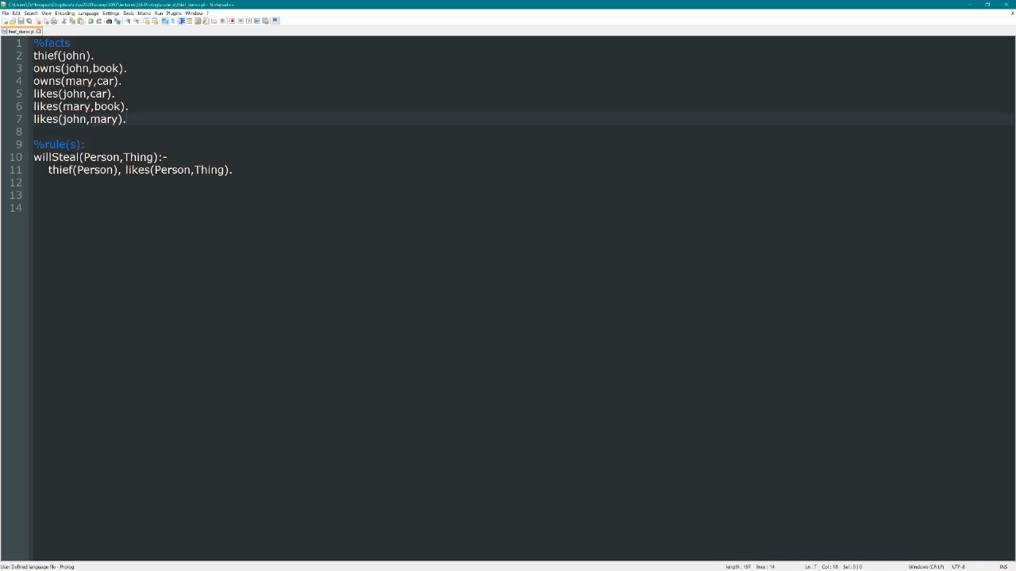
Add the fact likes(john,book). on line 8 and save the knowledge base.
type("like")
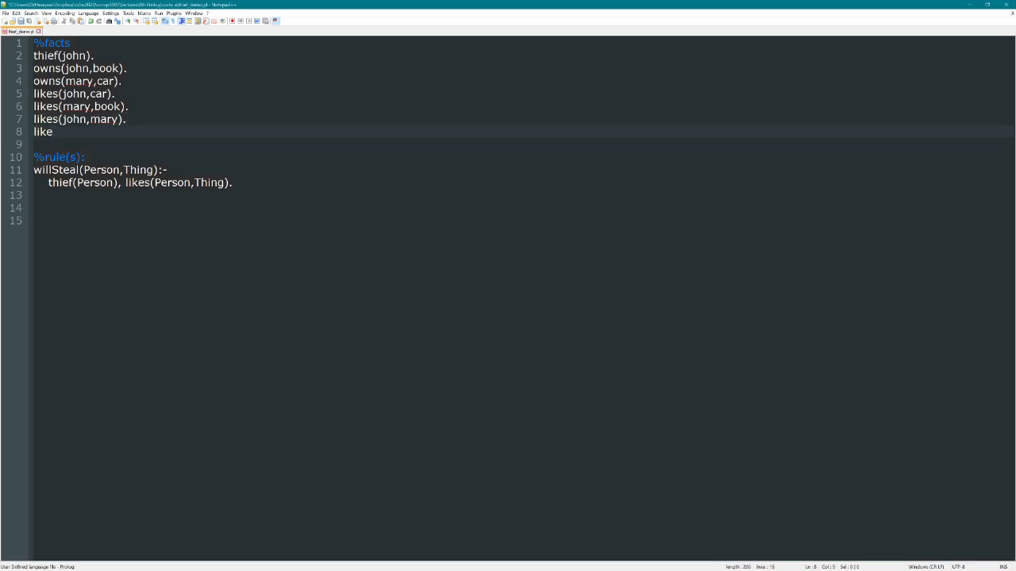
type("s(jo)")
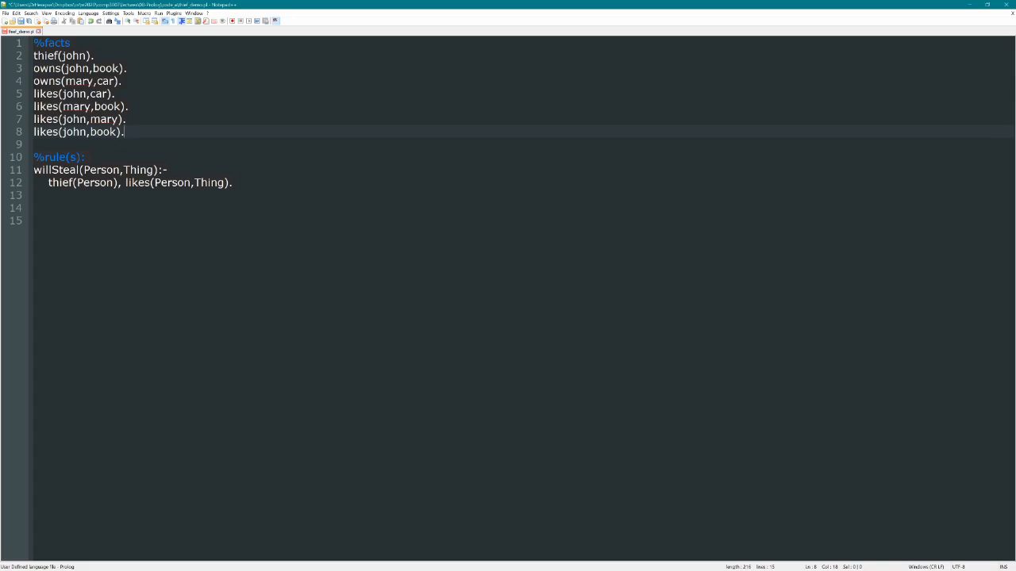
key("alt+tab")
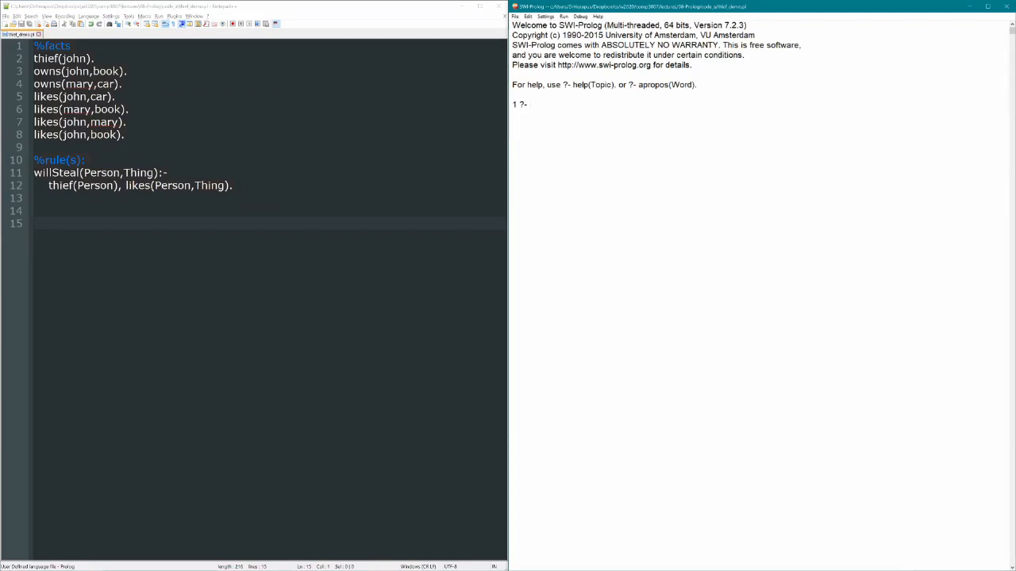
Query willSteal(john,Item). and step through the answers car, mary and book.
type("willSteal(john")
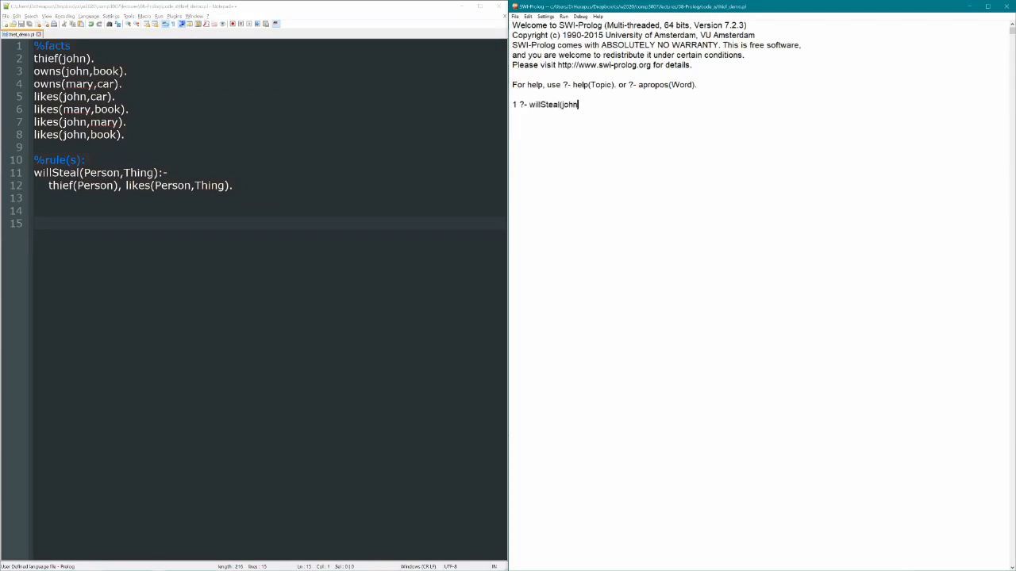
type(",Item).")
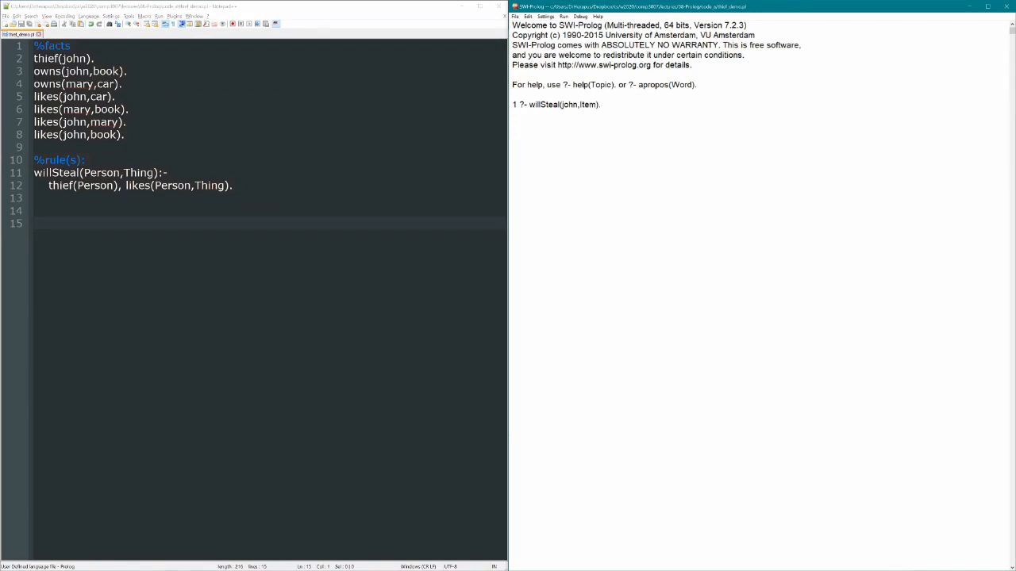
key("enter")
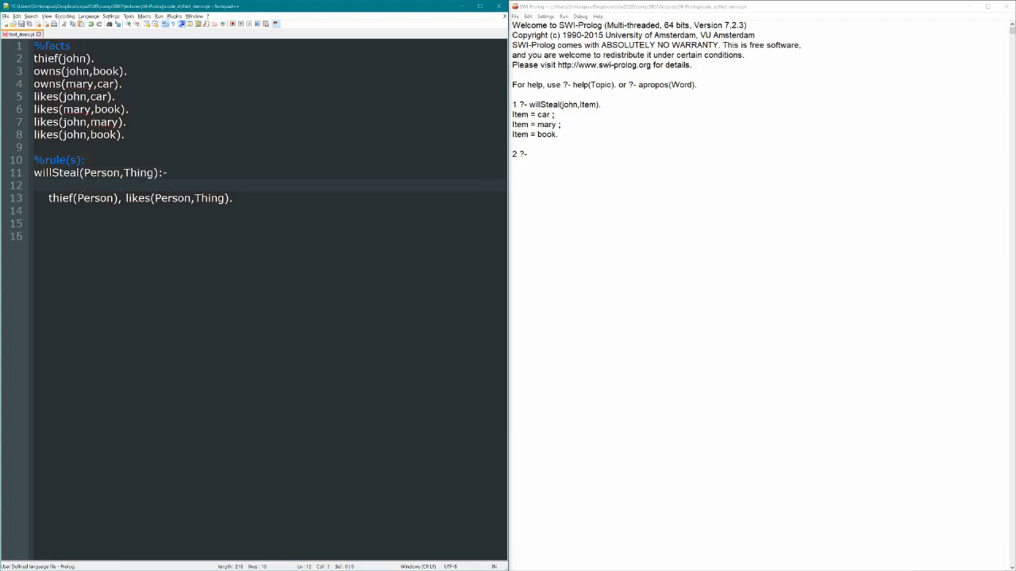
Insert not(owns(Person,Thing)), as the first condition of the willSteal rule.
type("not(owns()")
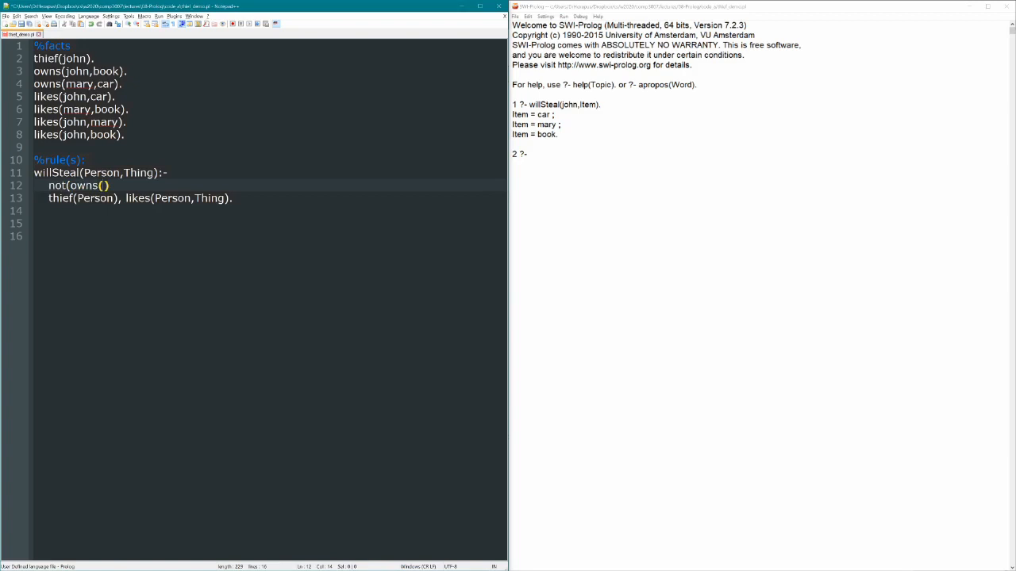
type("Person,Thing")
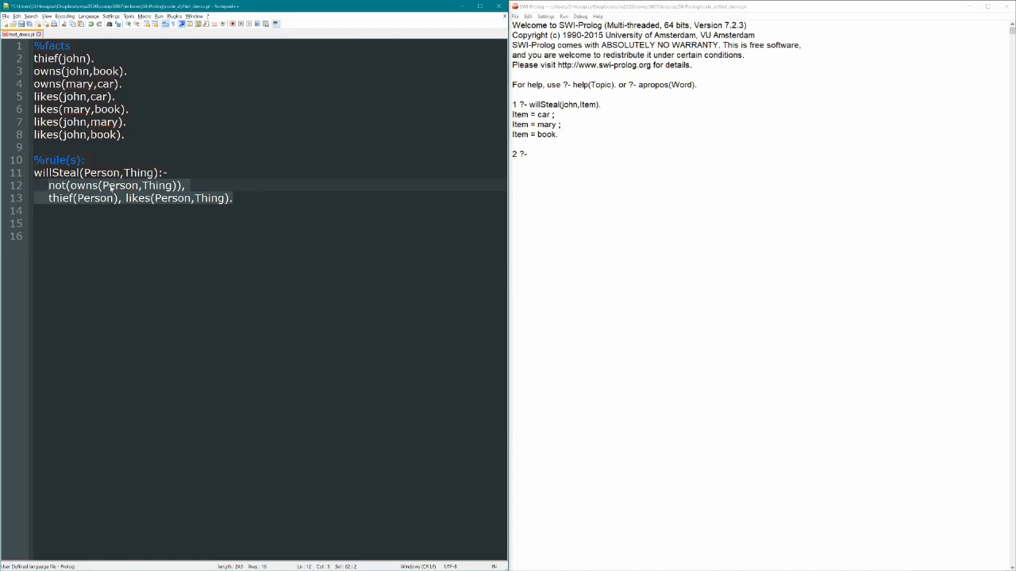
left_click(36, 172)
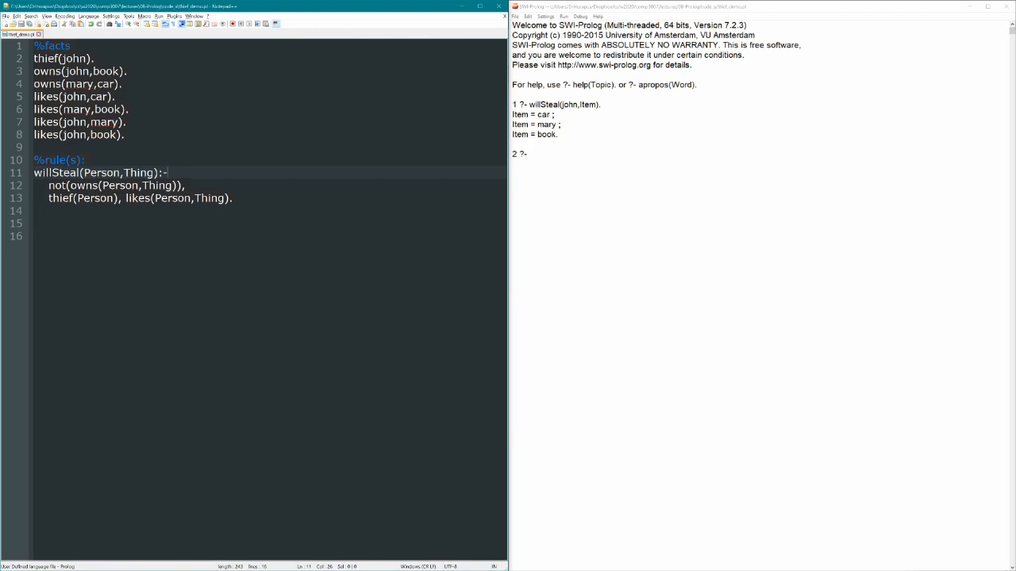
Reload thief_demo, confirm willSteal(john,car) is true, then see willSteal(john,Item) fail.
type("[th")
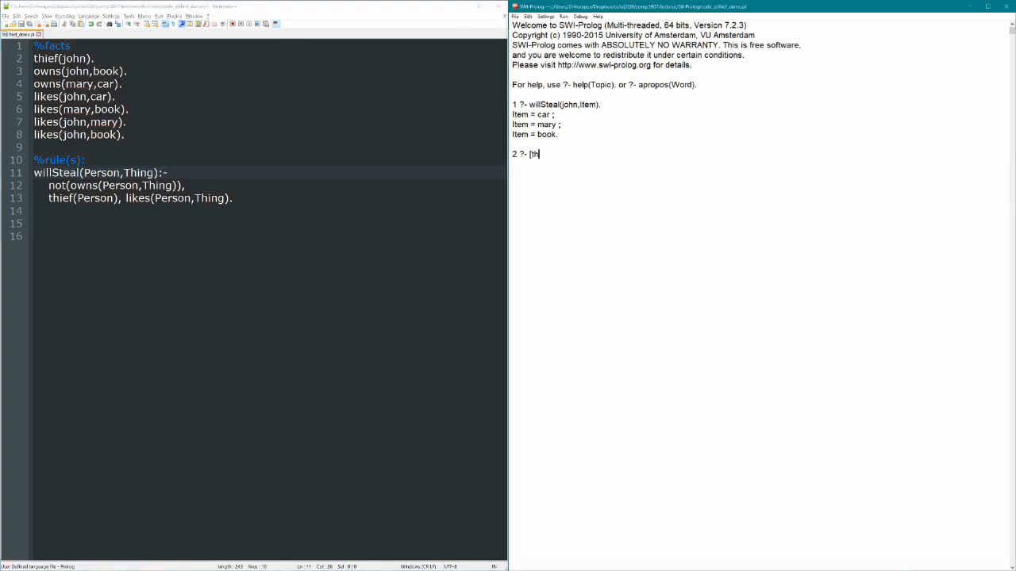
type("ief_demo].")
type("w")
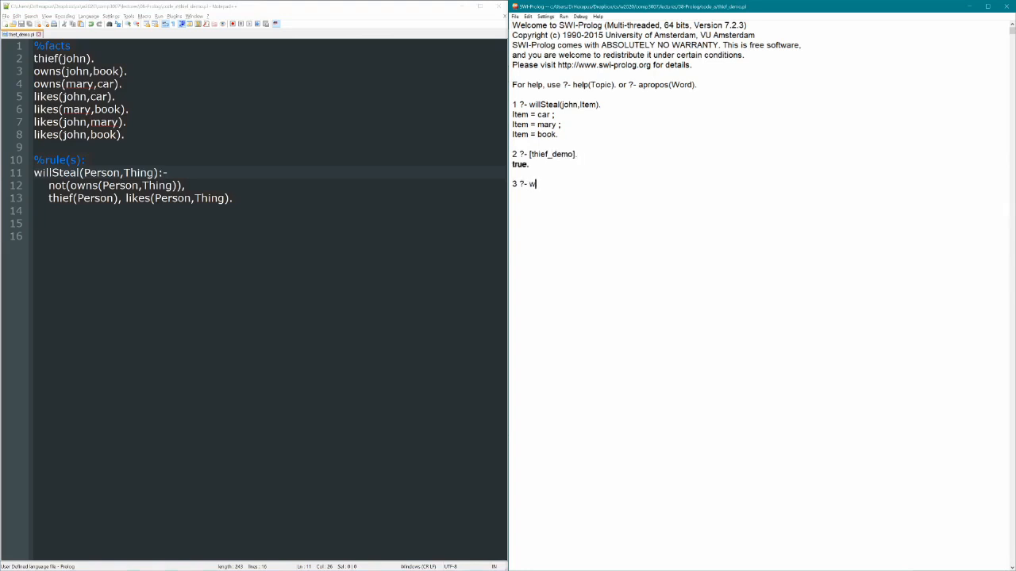
type("illSteal(")
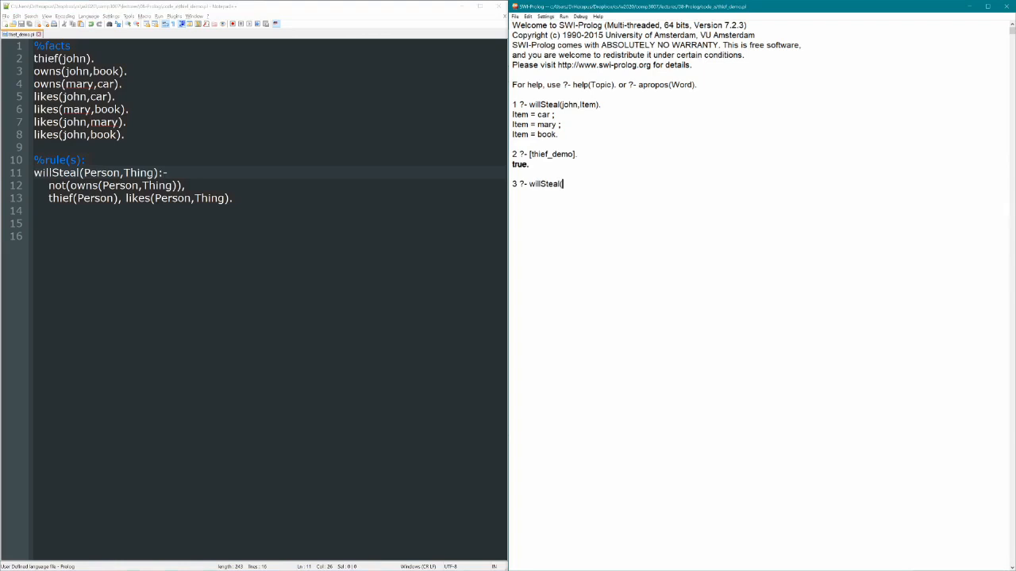
type("john,car).")
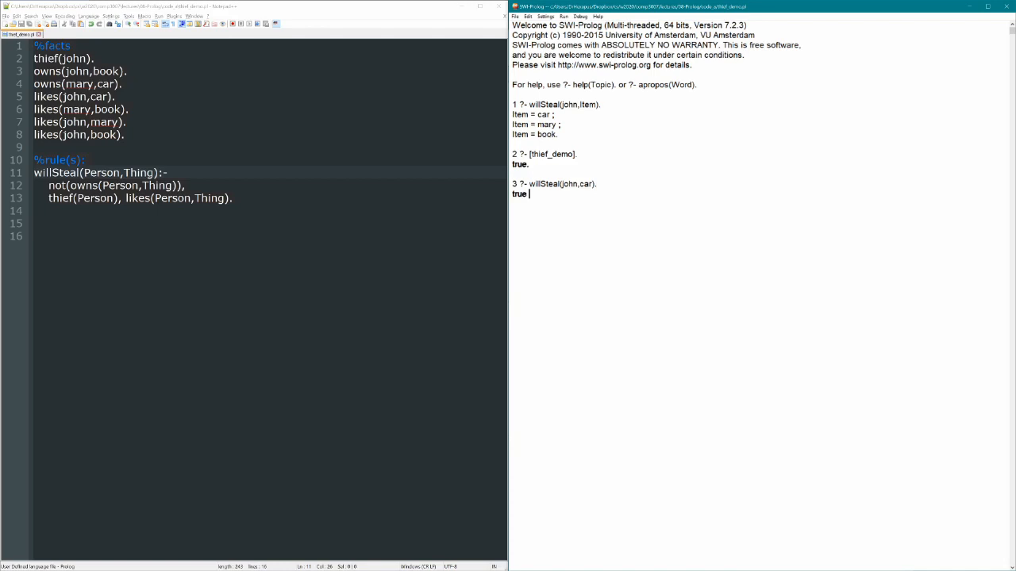
key("enter")
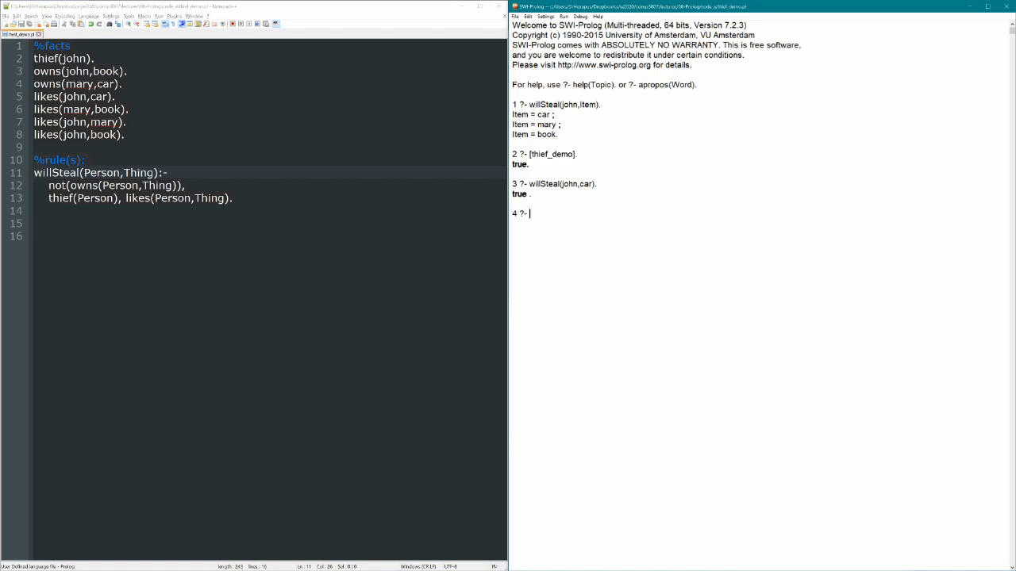
type("willSteal")
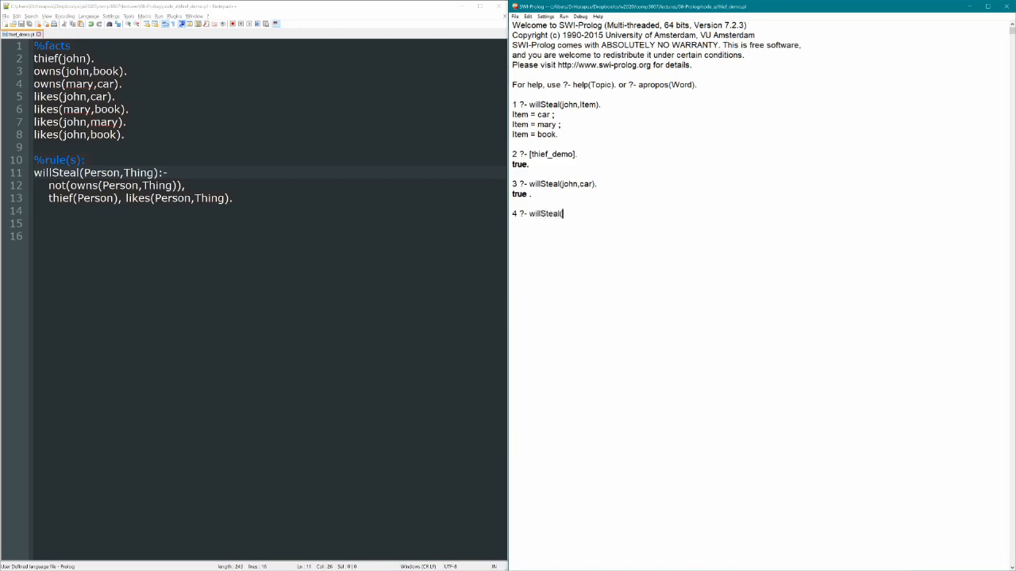
type("(john,Item).")
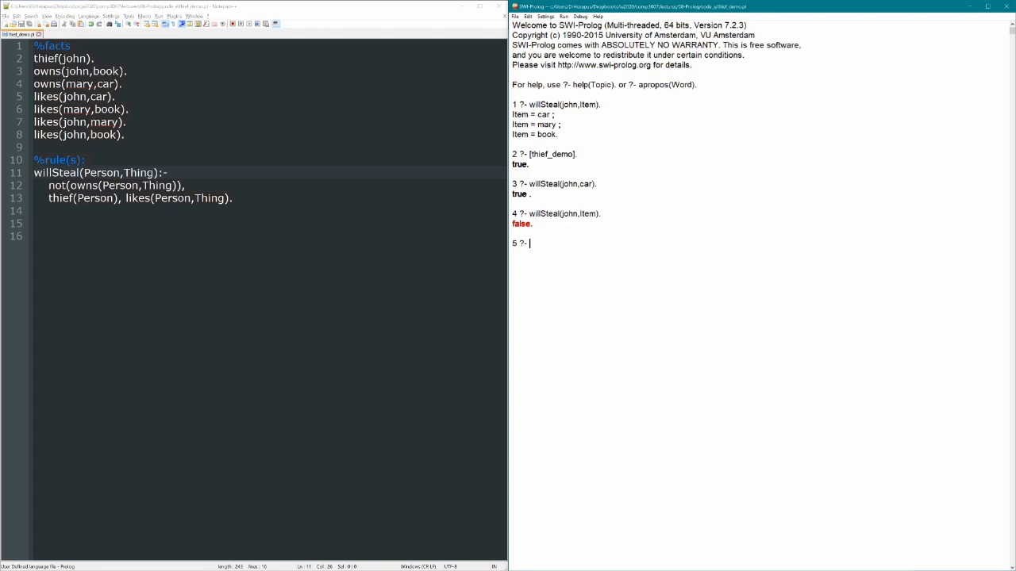
Select the (john,car) arguments and enter trace. to switch tracing on.
double_click(567, 183)
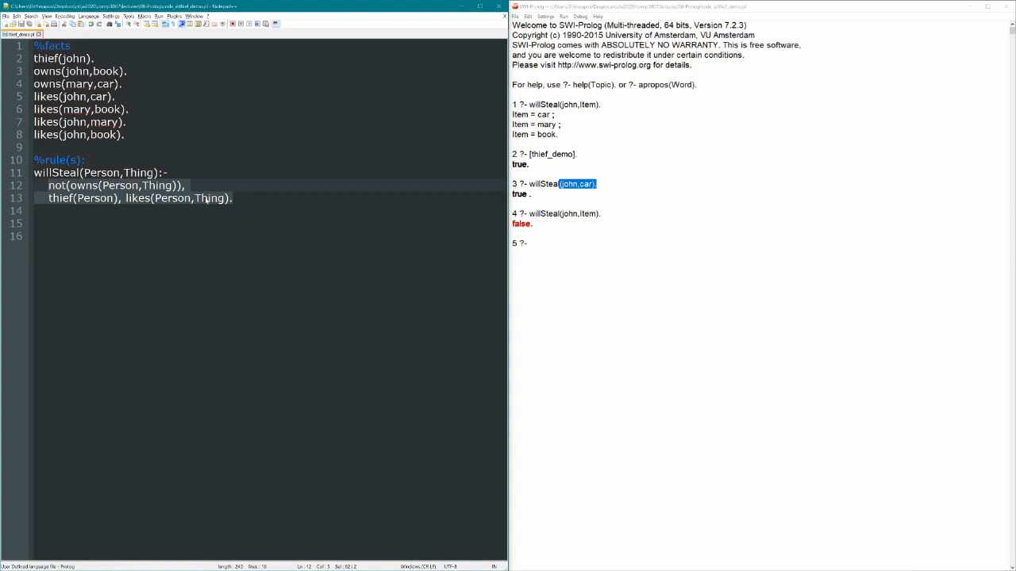
type("trace.")
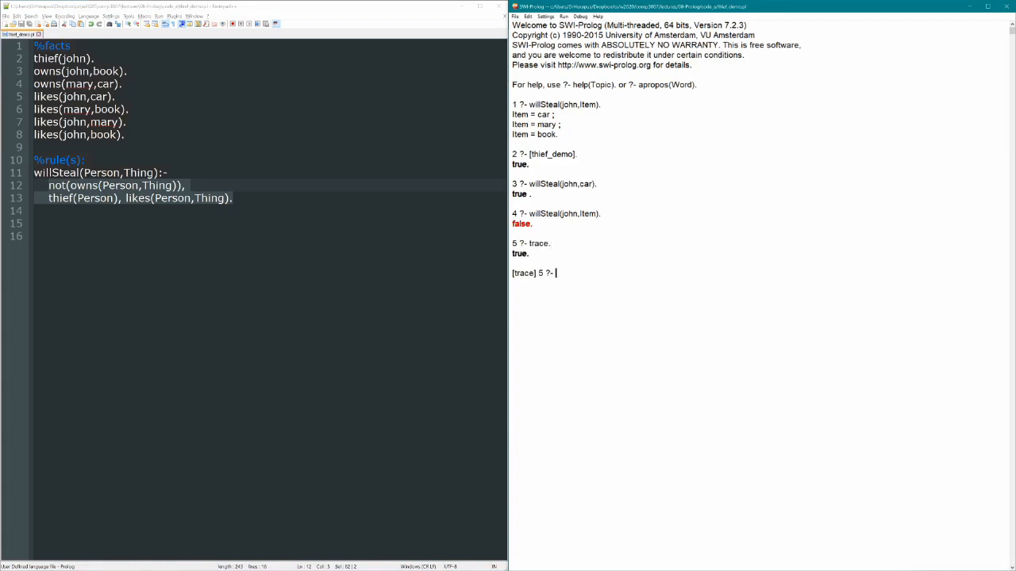
Run willSteal(john,Item). under trace, reaching the not(owns(john,_G2420)) subgoal.
type("willSteal(")
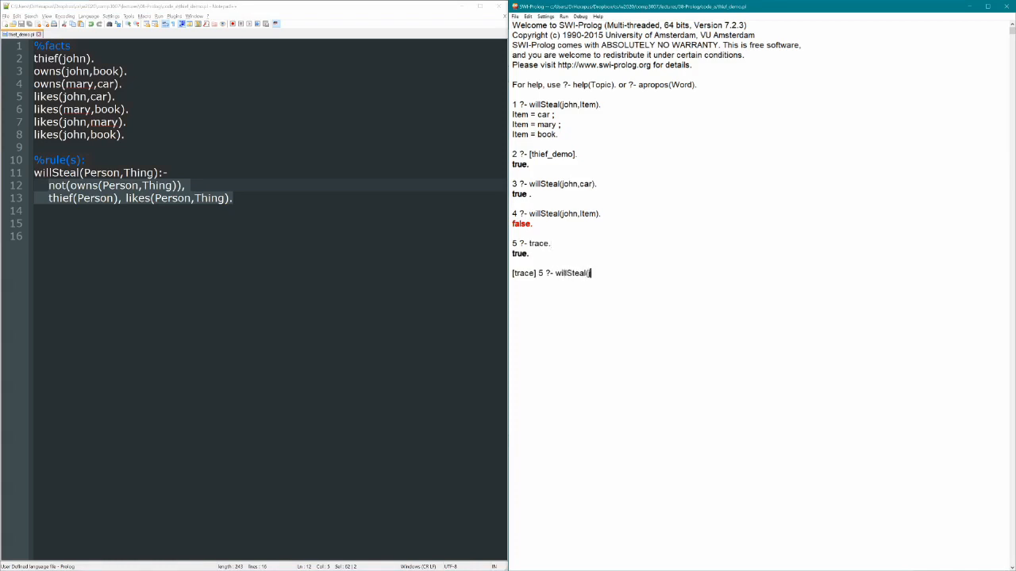
type("ohn,Item).")
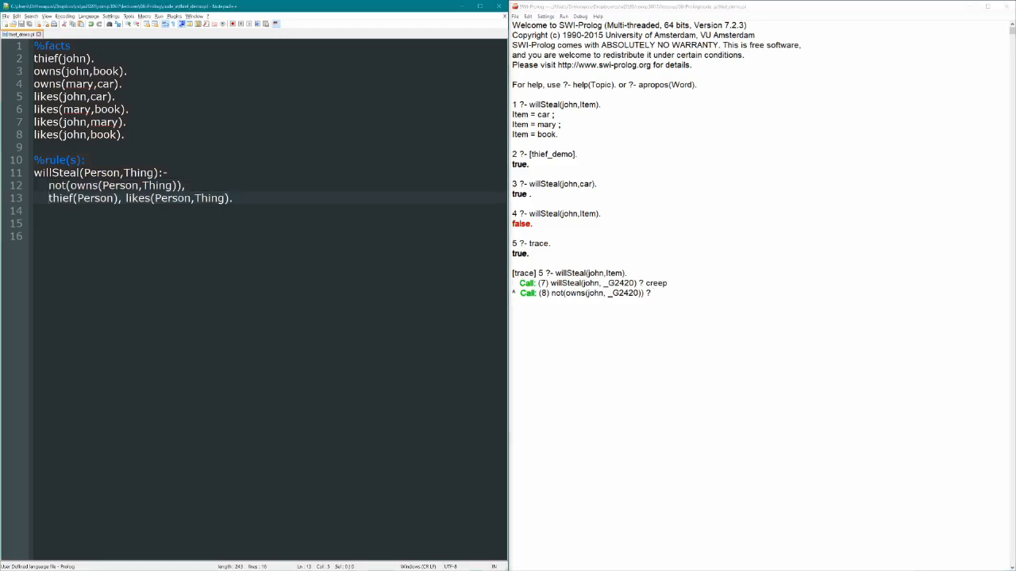
Creep until owns(john,book) makes the not subgoal fail, then abort and enter nodebug.
left_click(186, 185)
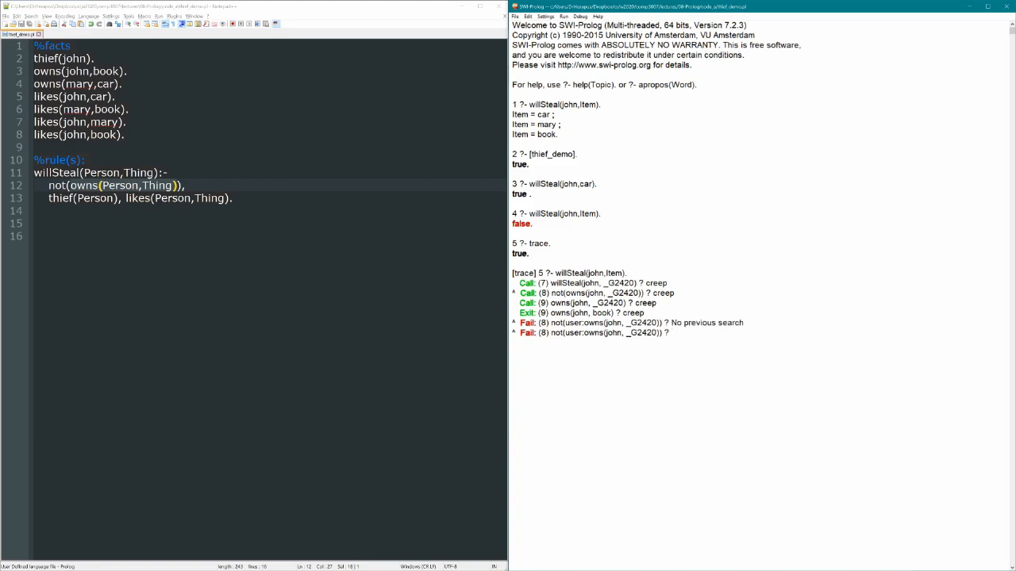
type("abort")
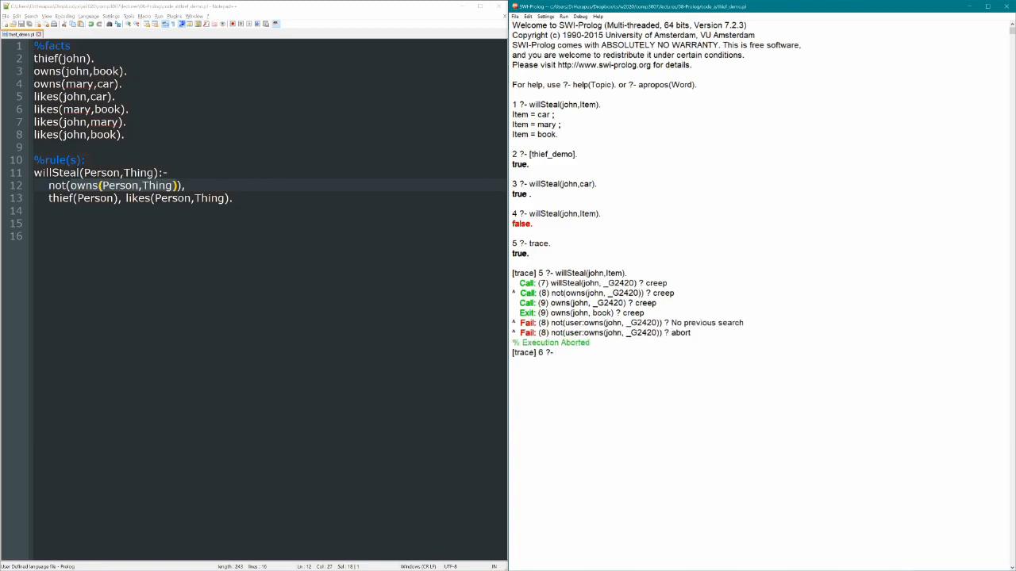
type("nodebug.")
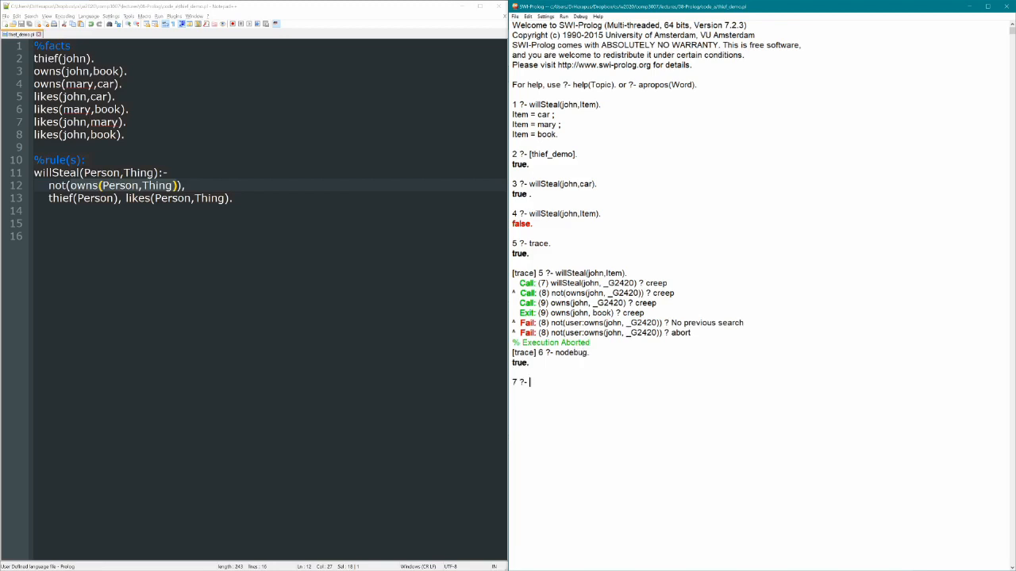
Query owns(john,car), which is false, and owns(john,Item), which returns book.
type("owns(")
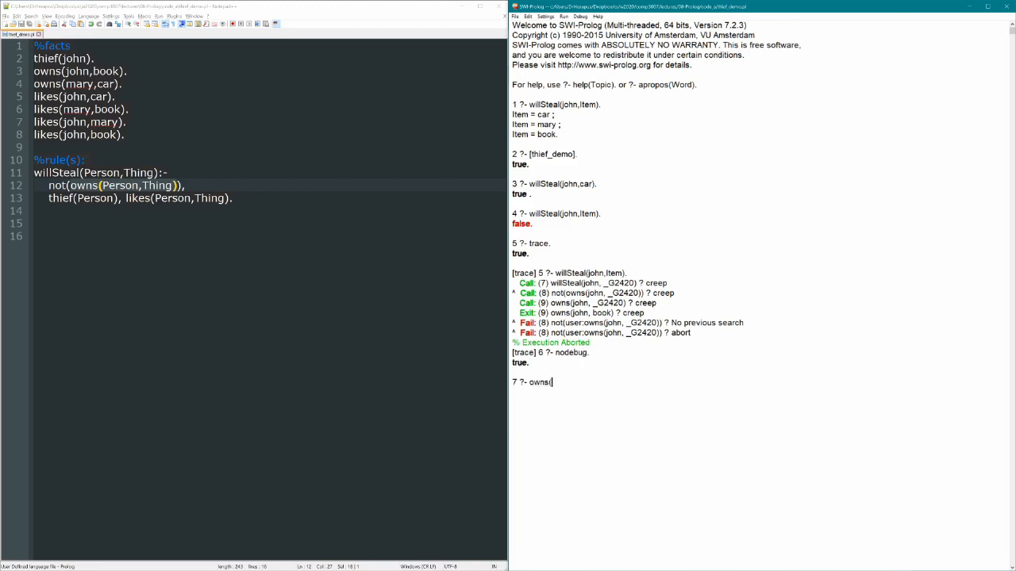
type("john,car).")
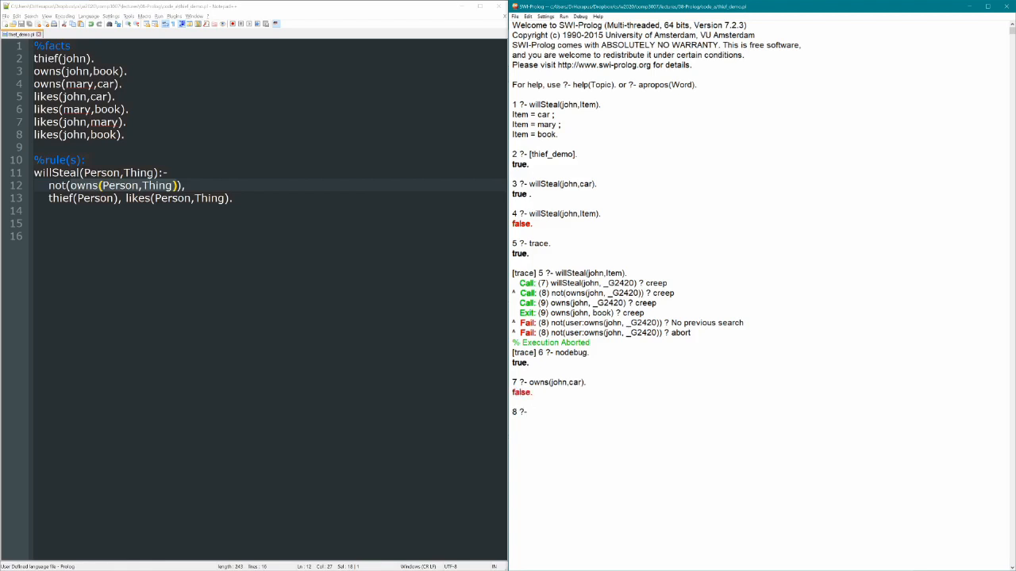
type("owns(john,")
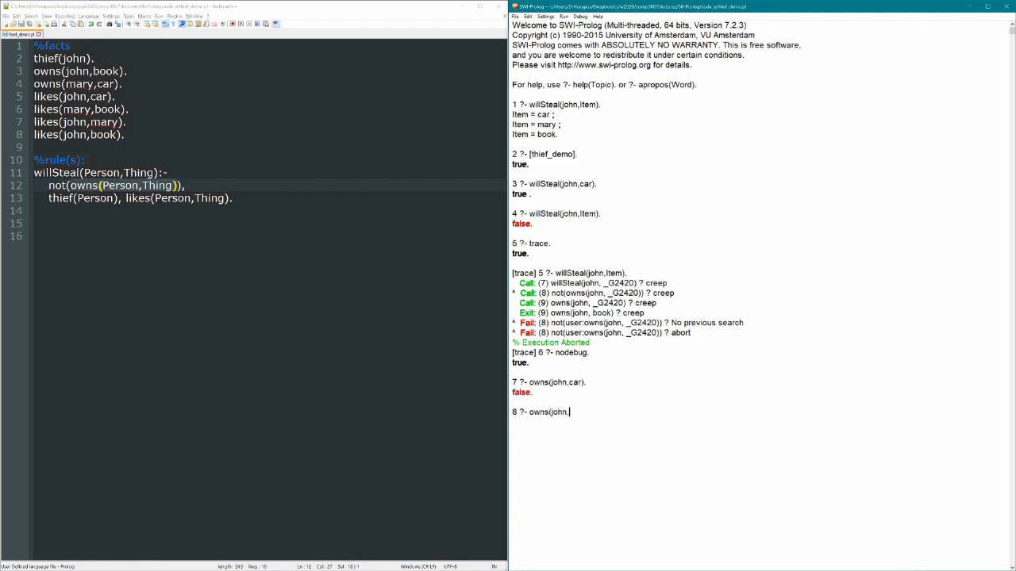
type("Item).")
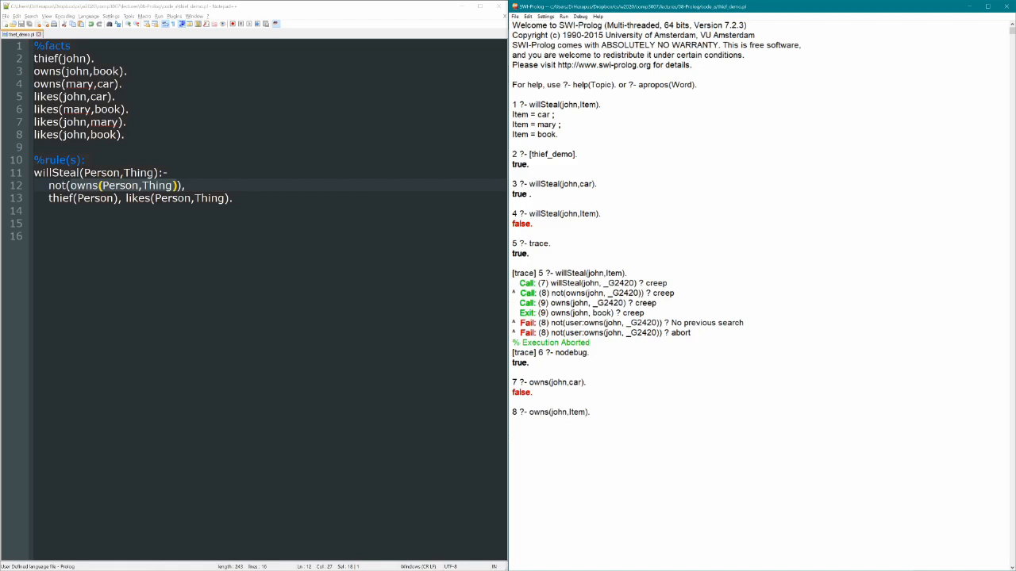
key("enter")
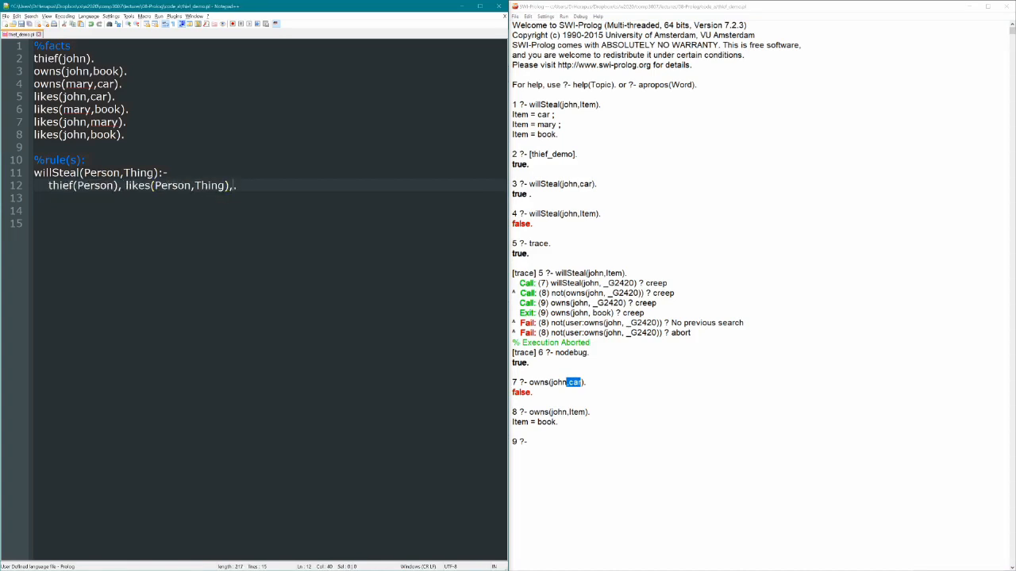
Move not(owns(Person,Thing)) after likes in the rule, reload thief_demo and enable trace.
type("not(owns(Person,Thing))=")
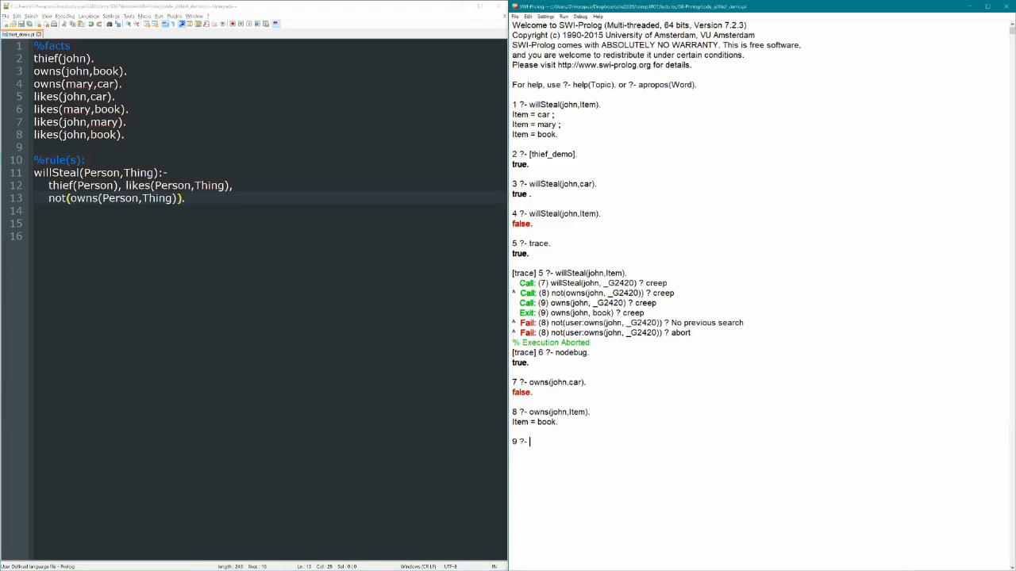
type("[thief_demo].")
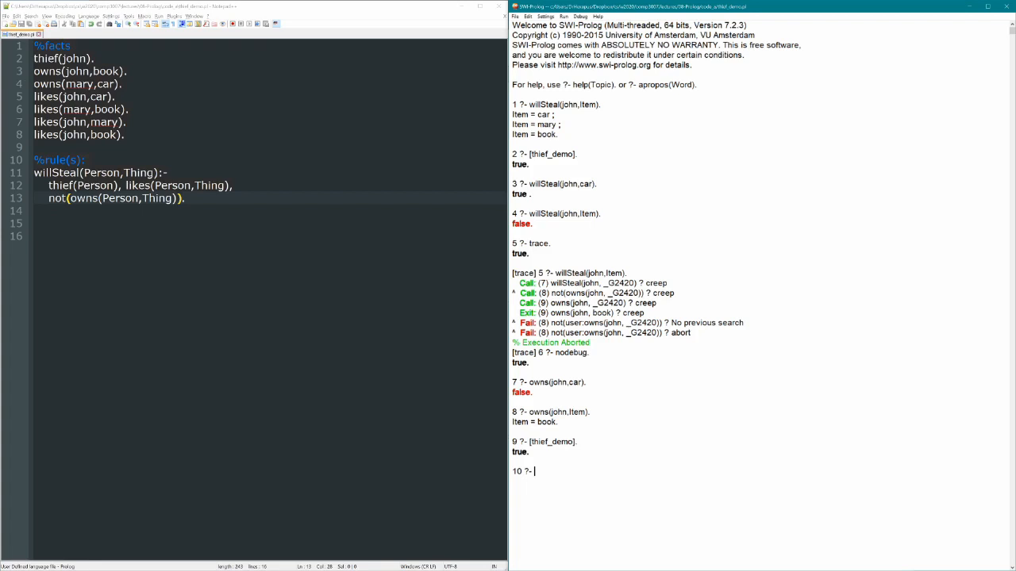
type("trace.")
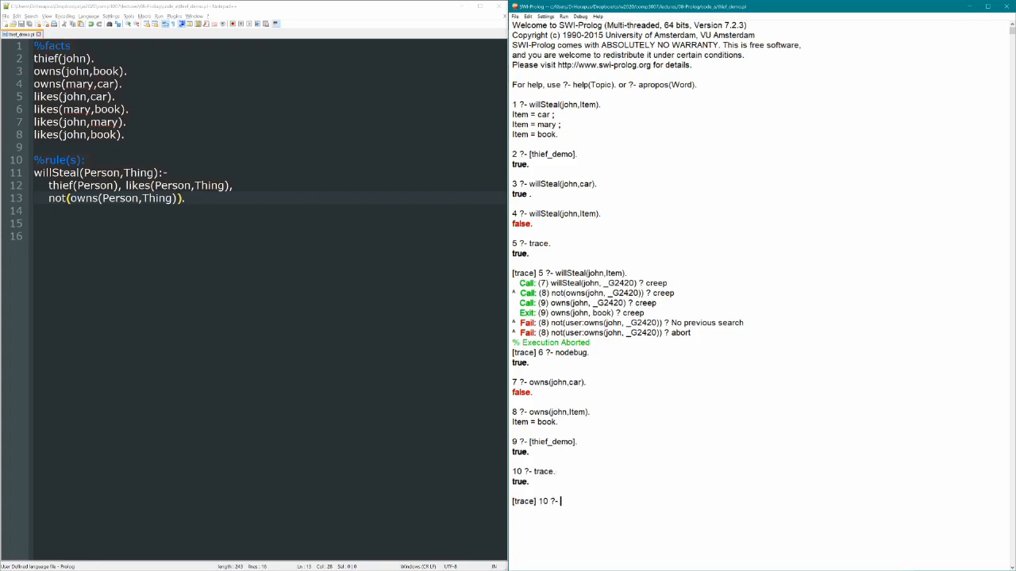
type("willSteal")
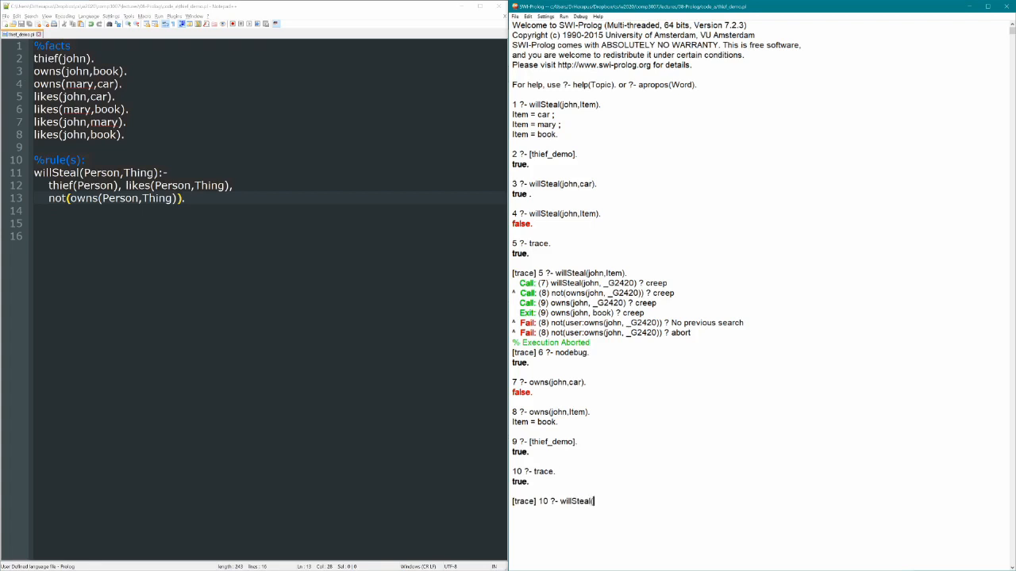
Trace willSteal(john,Item) through thief, likes(john,car) and failed owns(john,car) to Item = car.
type("john,Item).")
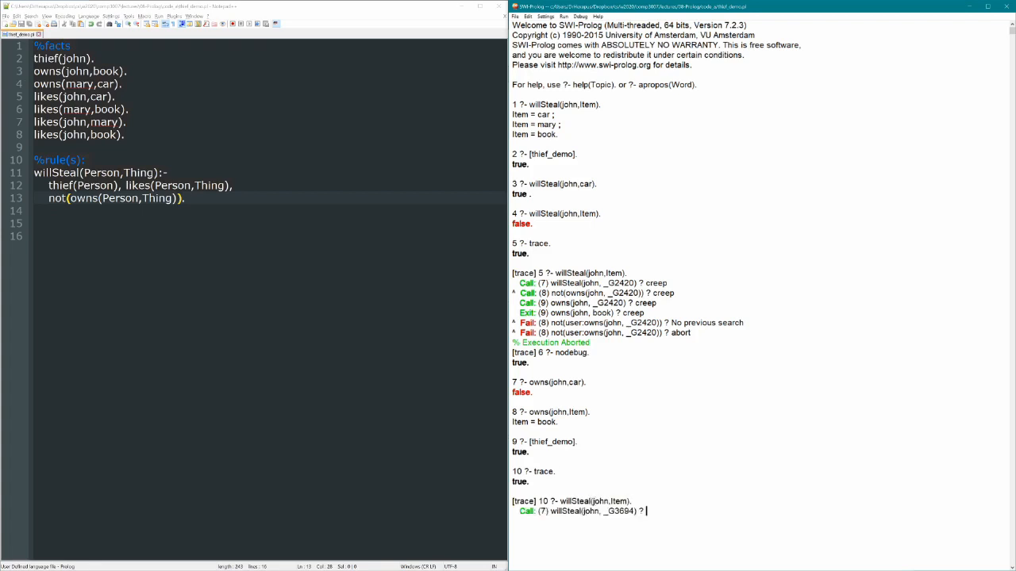
double_click(586, 500)
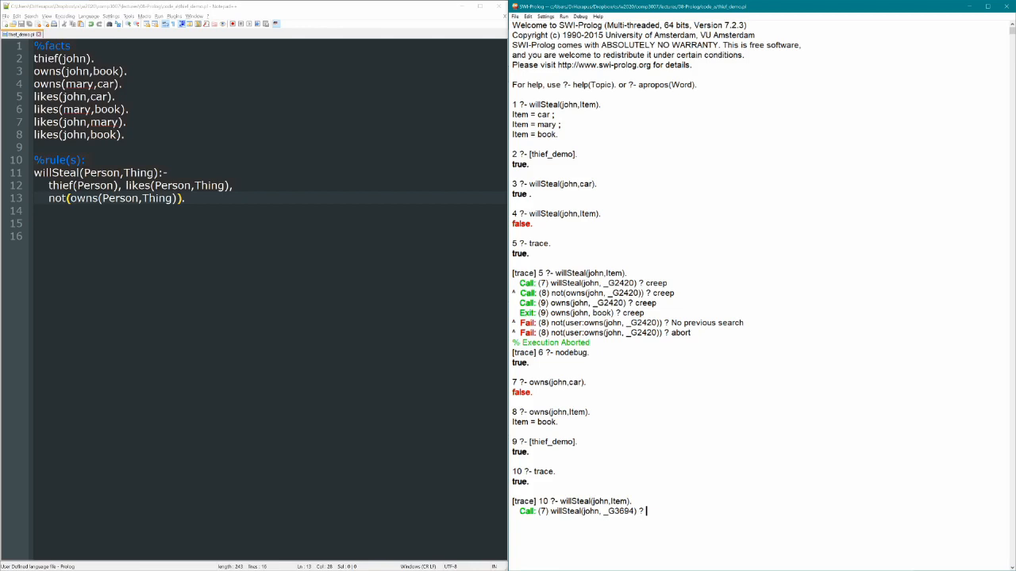
double_click(617, 500)
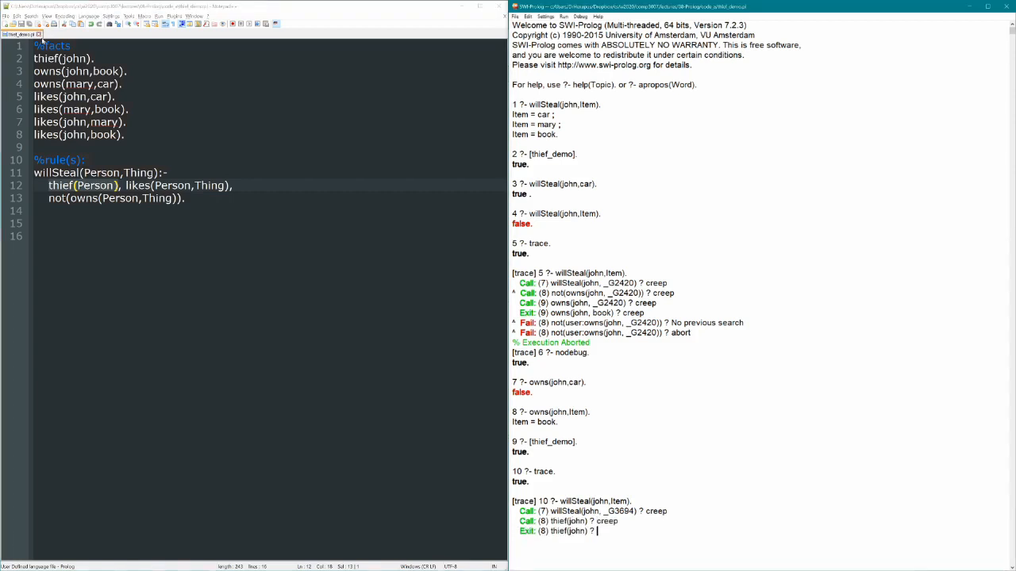
left_click(76, 58)
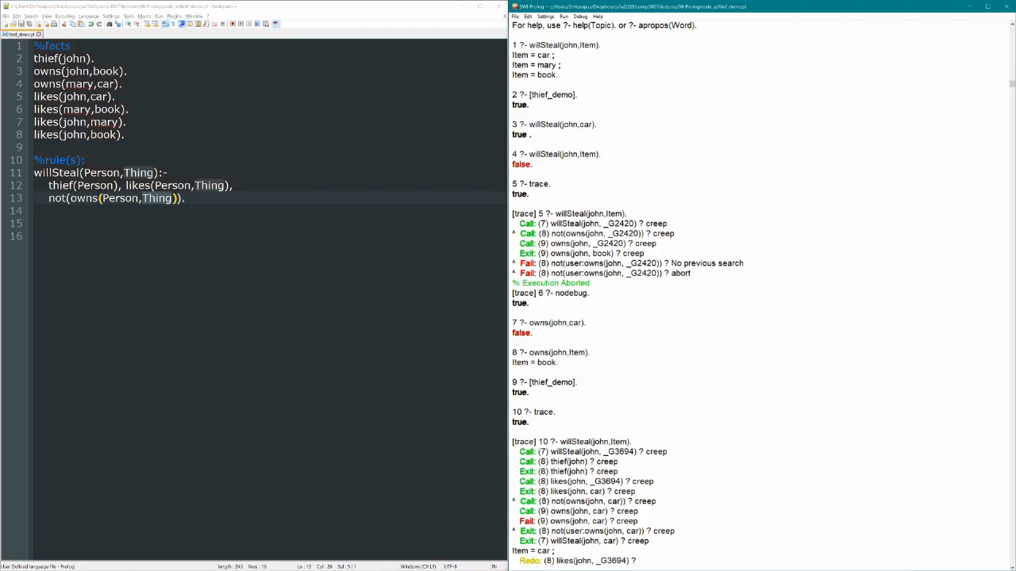
Scroll the trace console as it finds car and mary and fails on john's book.
scroll("down", 3)
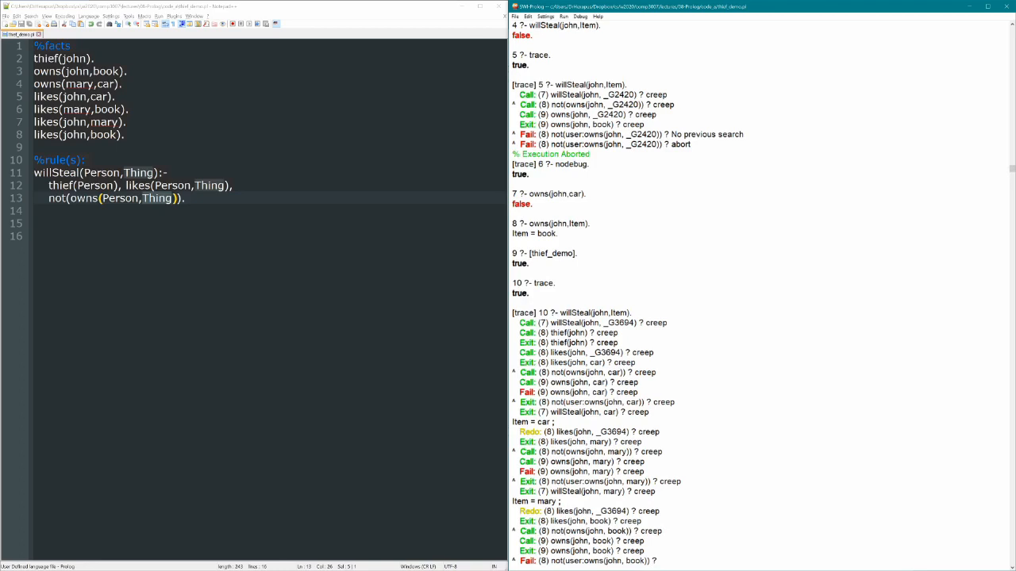
scroll("down", 3)
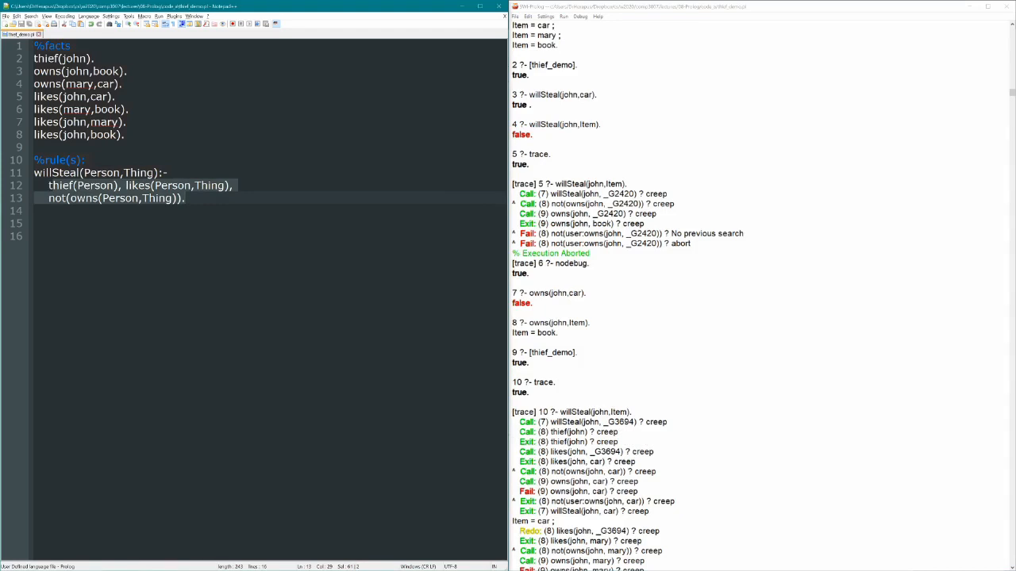
scroll("down", 3)
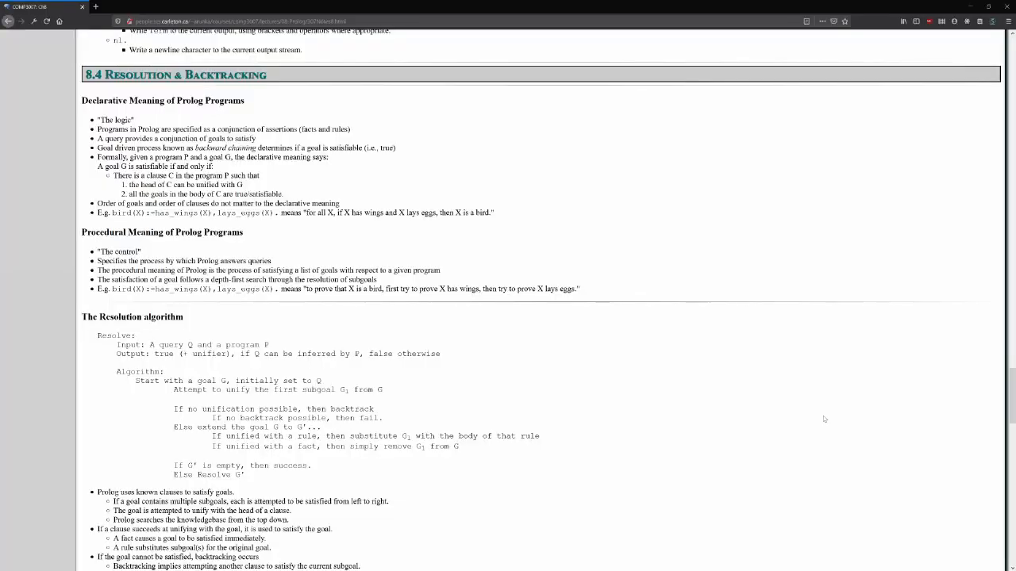
mouse_move(442, 353)
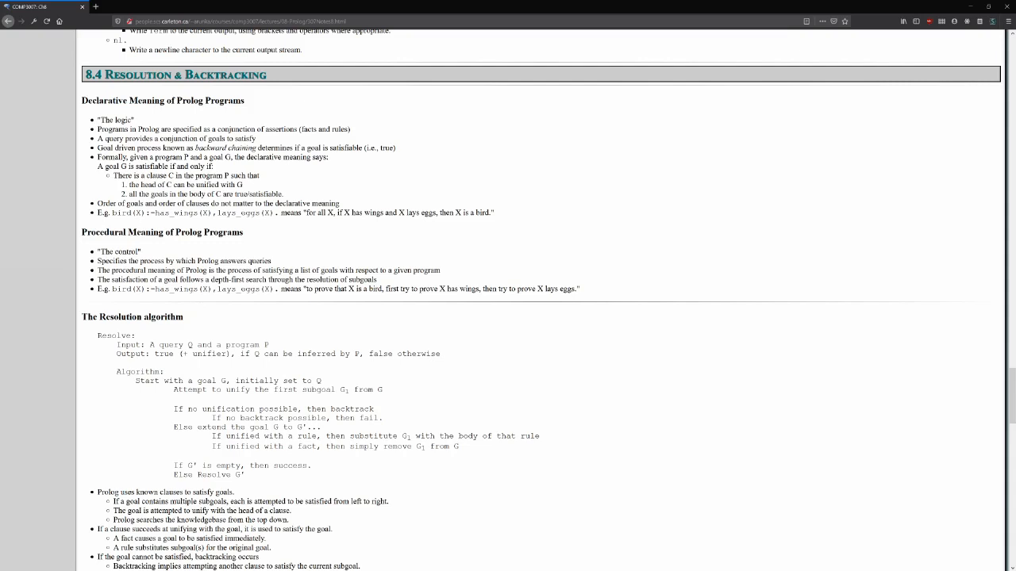
Read the 8.4 Resolution & Backtracking notes and scroll down to the likes database example.
left_click_drag(114, 212, 278, 212)
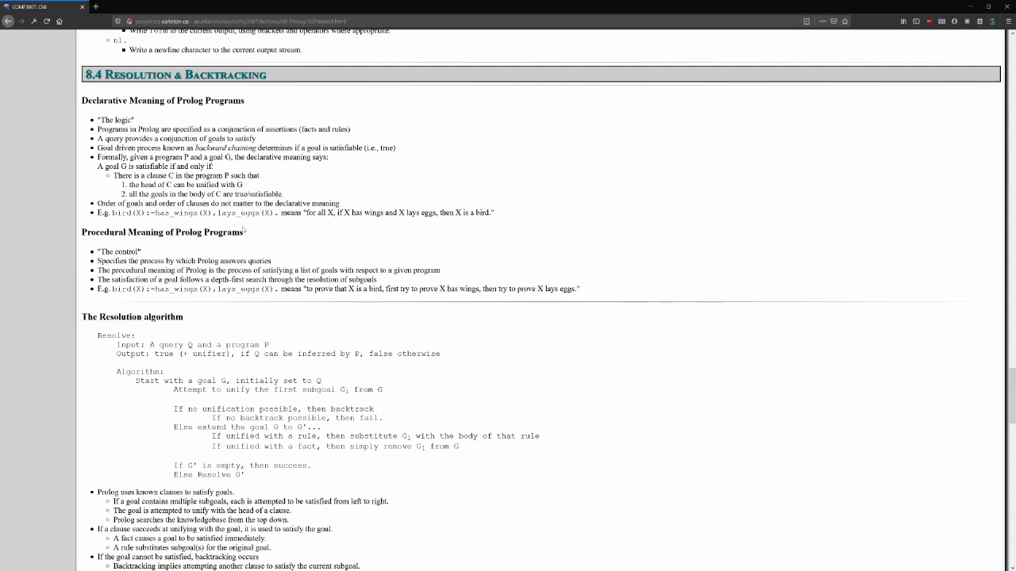
mouse_move(209, 299)
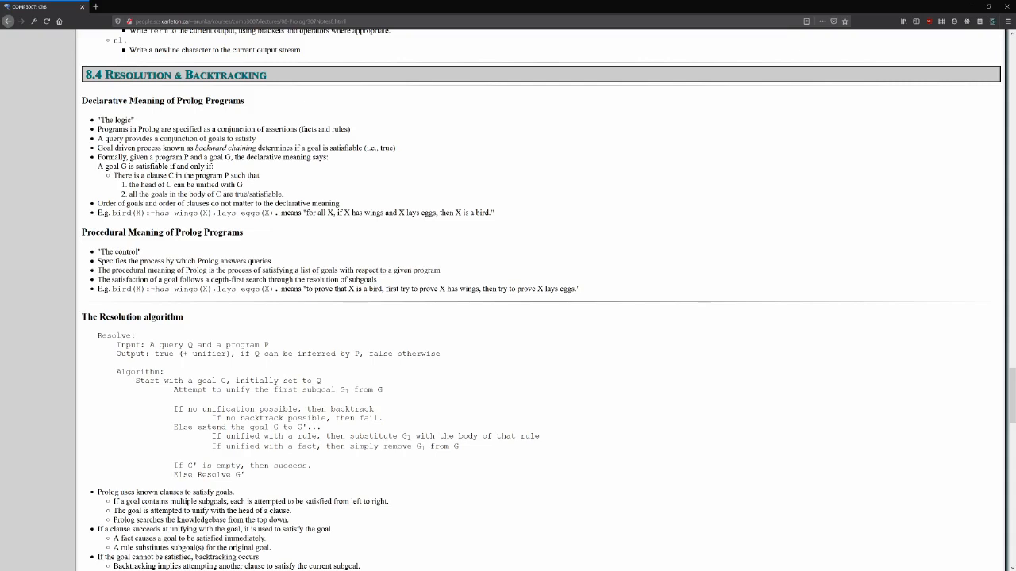
double_click(182, 289)
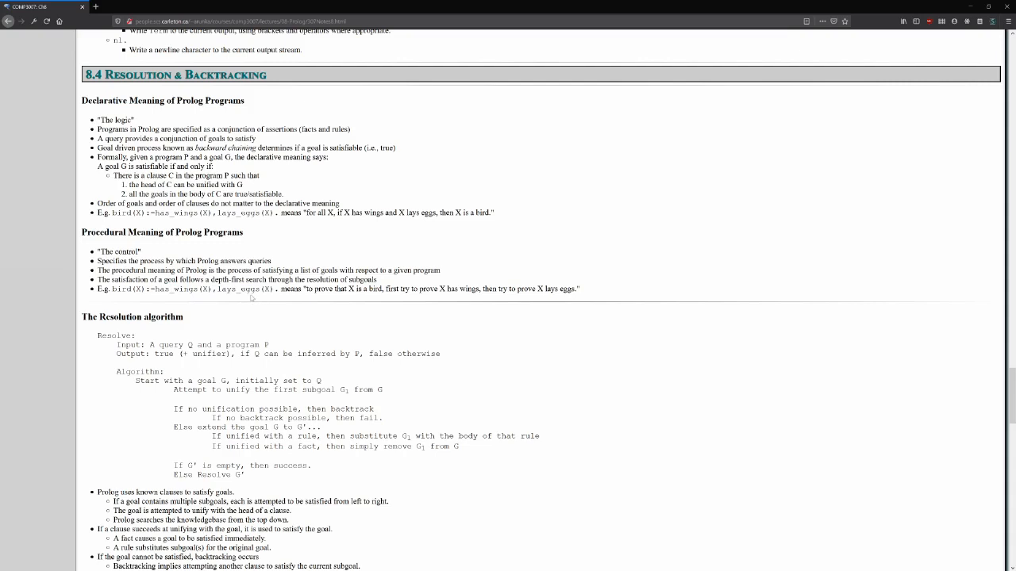
mouse_move(183, 324)
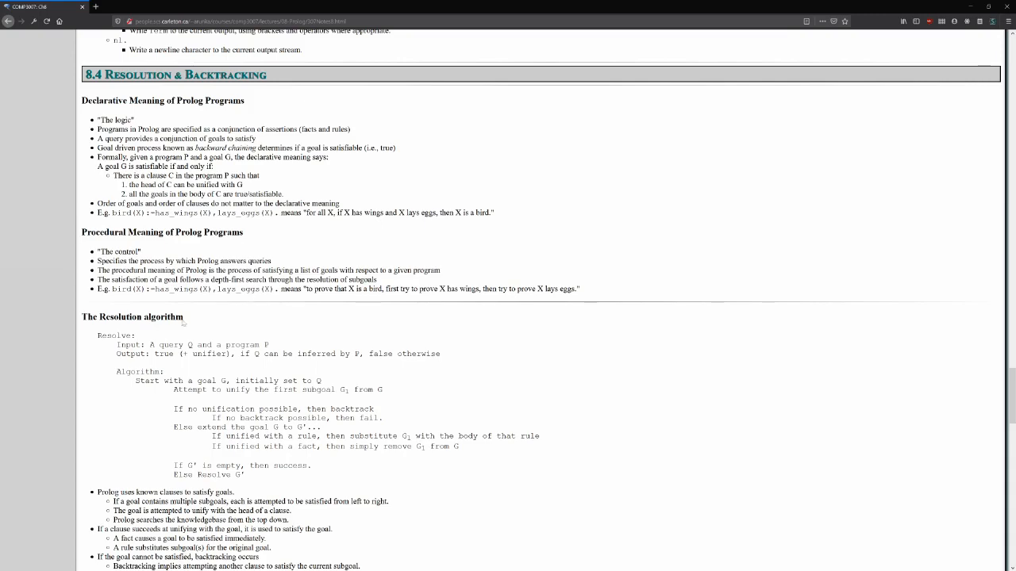
scroll("down", 3)
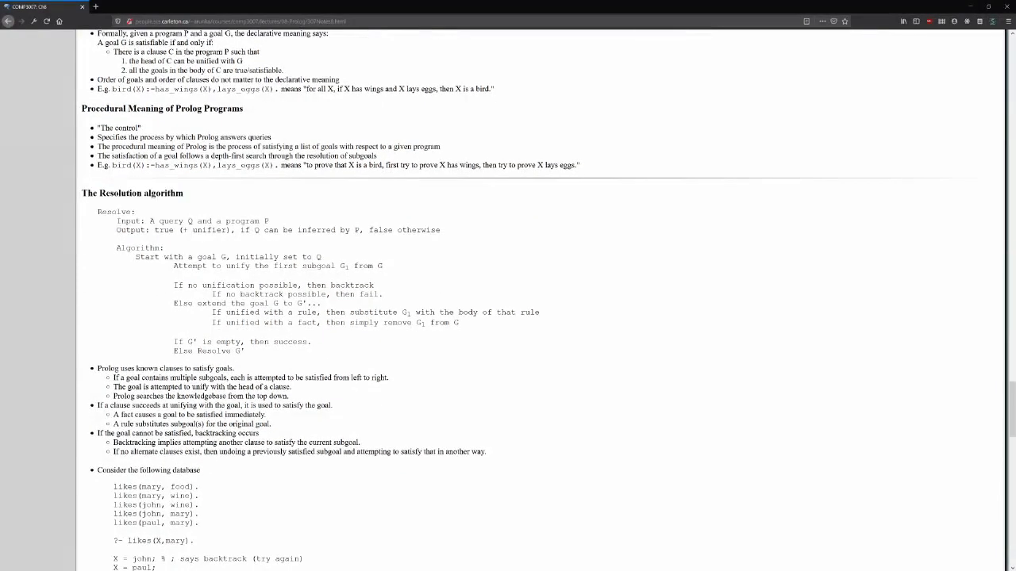